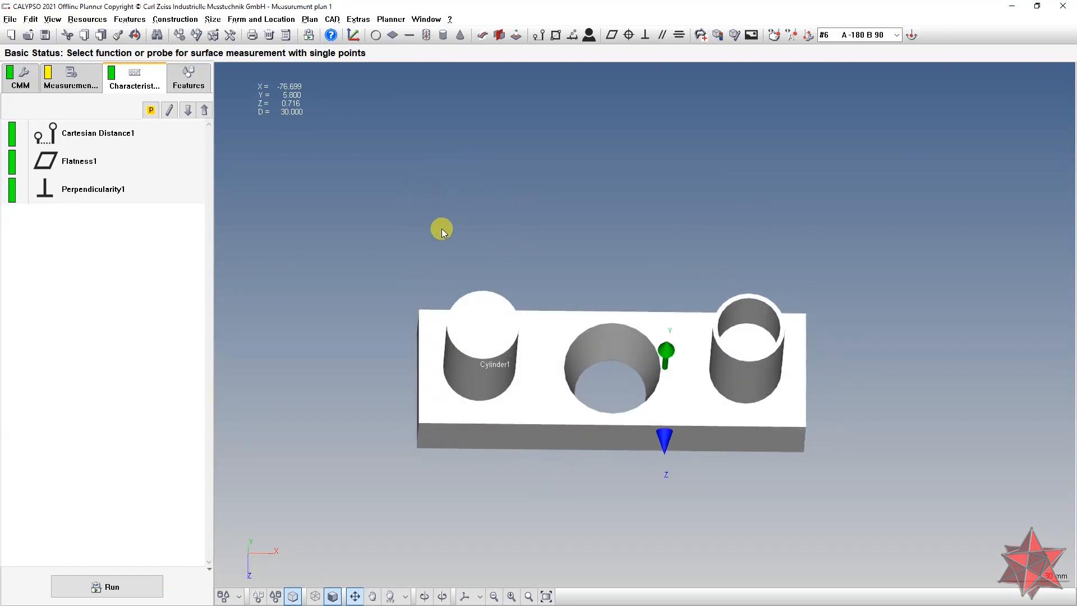
- Orbit the part into an oblique view looking down onto the block and cylinders
{"action": "left_click_drag", "start_coordinate": [442, 230], "coordinate": [499, 200]}
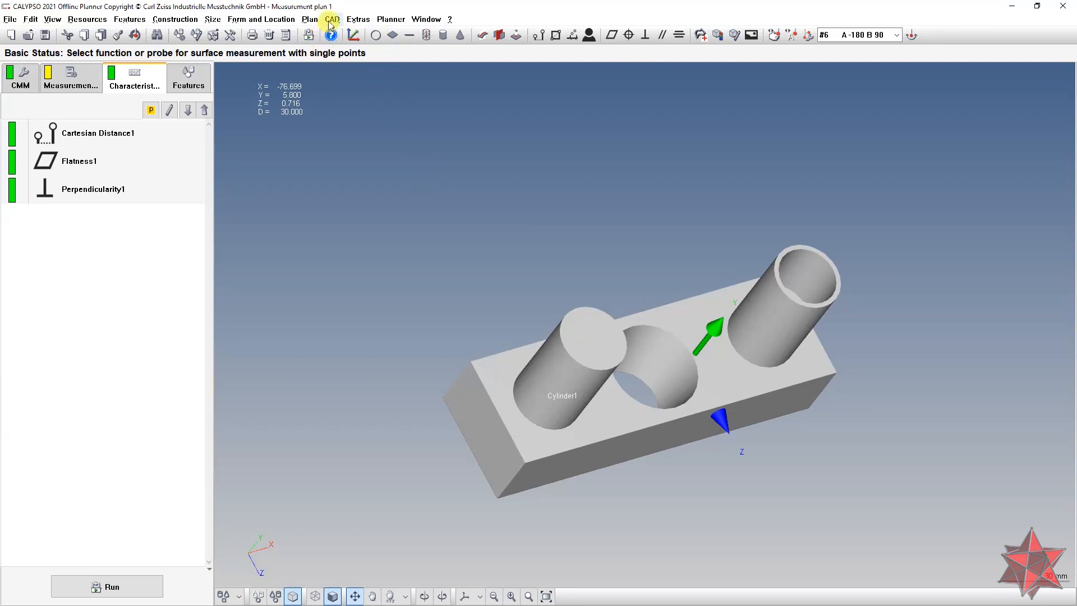
- Bring up the intersection plane settings and orbit the clipped model to inspect the YZ cut
{"action": "left_click", "coordinate": [330, 18]}
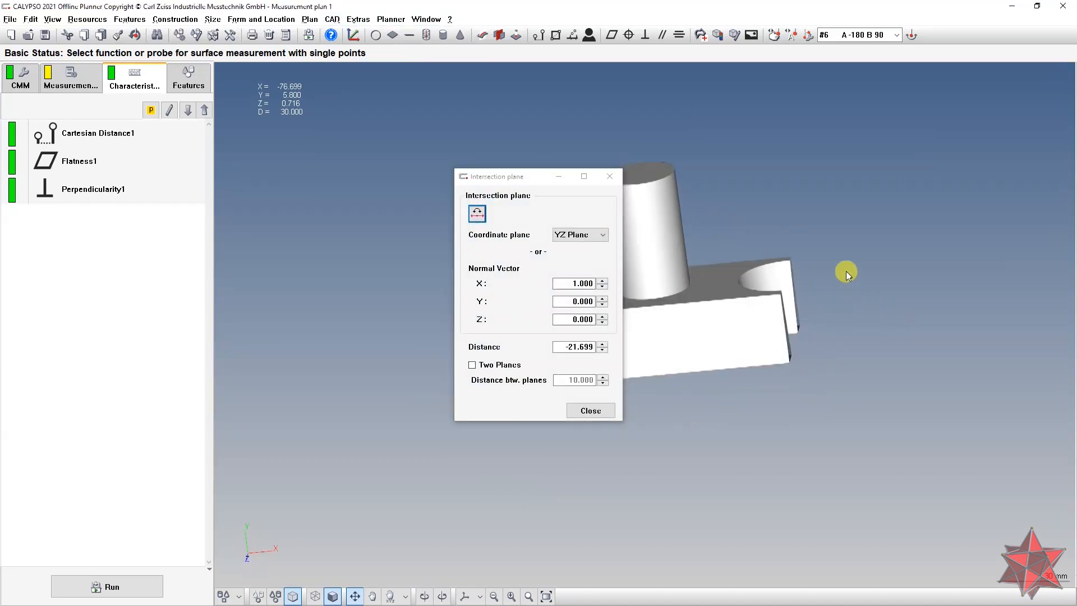
{"action": "left_click_drag", "start_coordinate": [846, 273], "coordinate": [878, 332]}
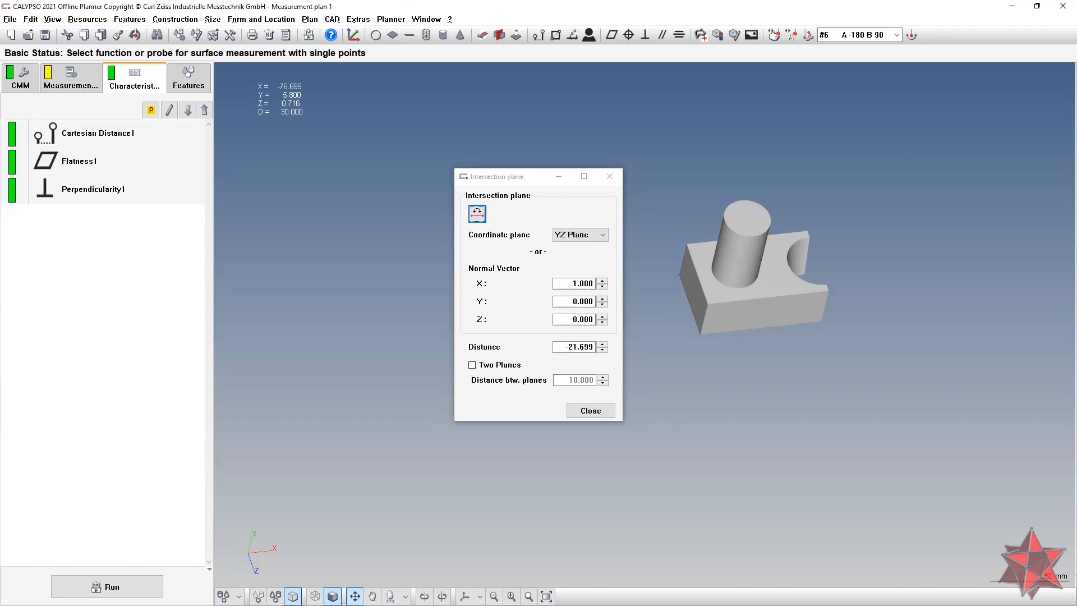
{"action": "mouse_move", "coordinate": [478, 288]}
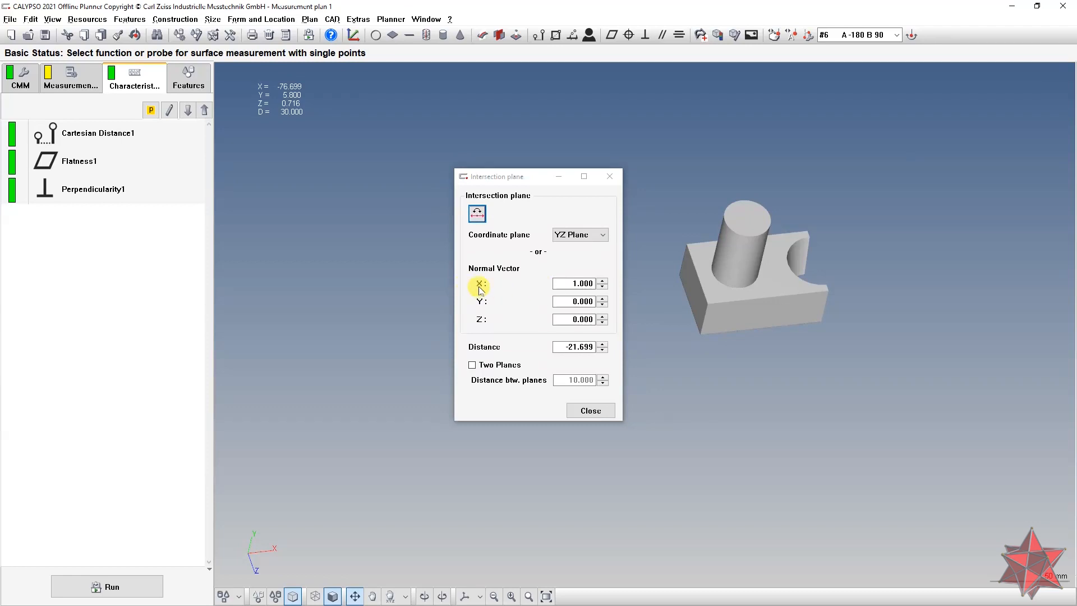
{"action": "mouse_move", "coordinate": [992, 271]}
{"action": "type", "text": "0.000"}
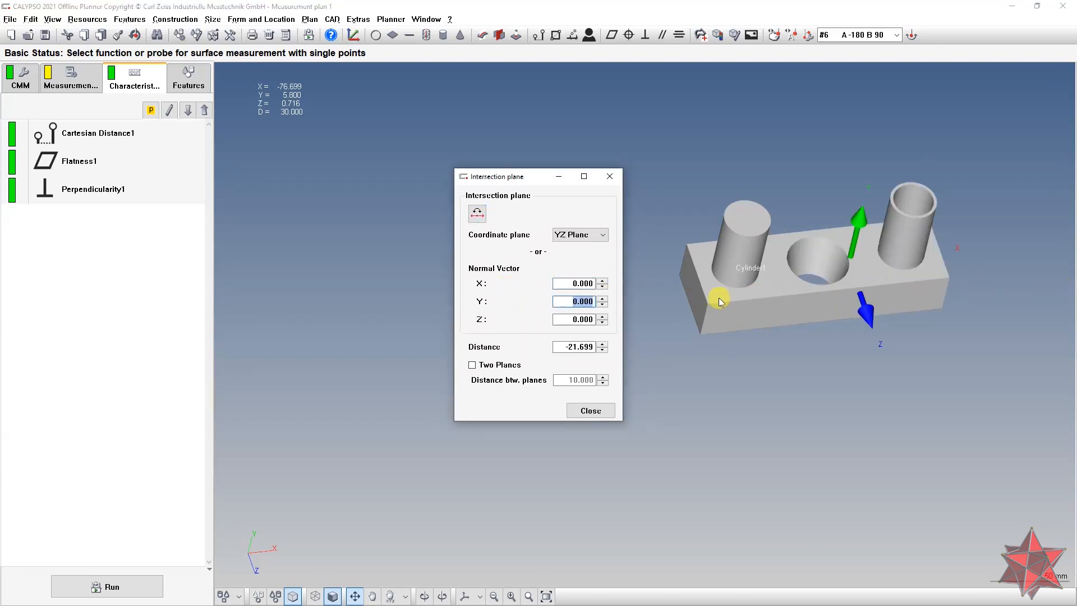
- Clip the model with a horizontal plane, normal Z = 1 at distance 0, and view the exposed cross-section
{"action": "type", "text": "1"}
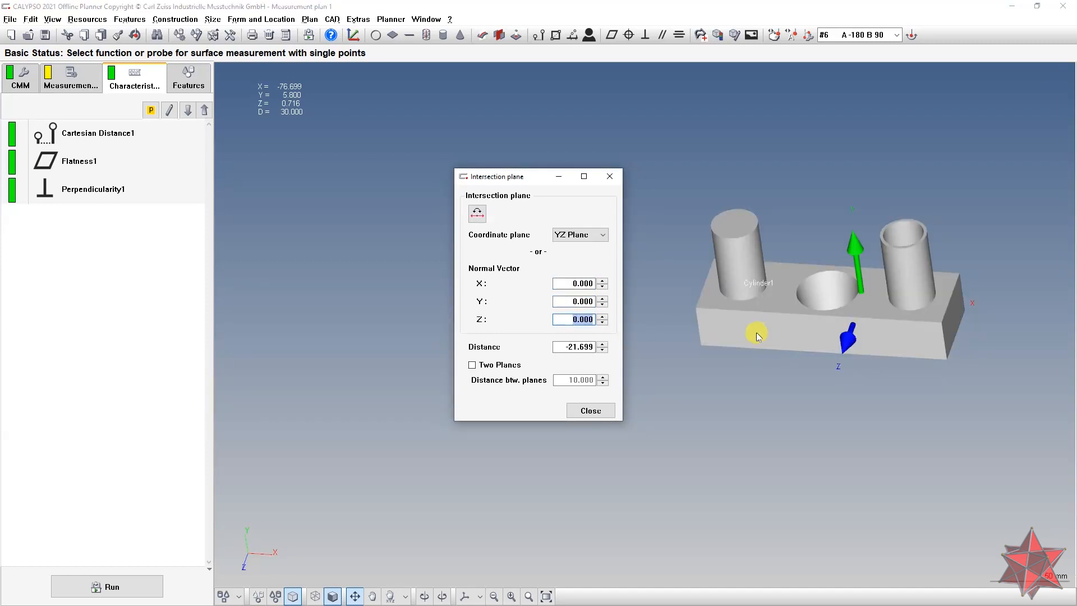
{"action": "type", "text": "1"}
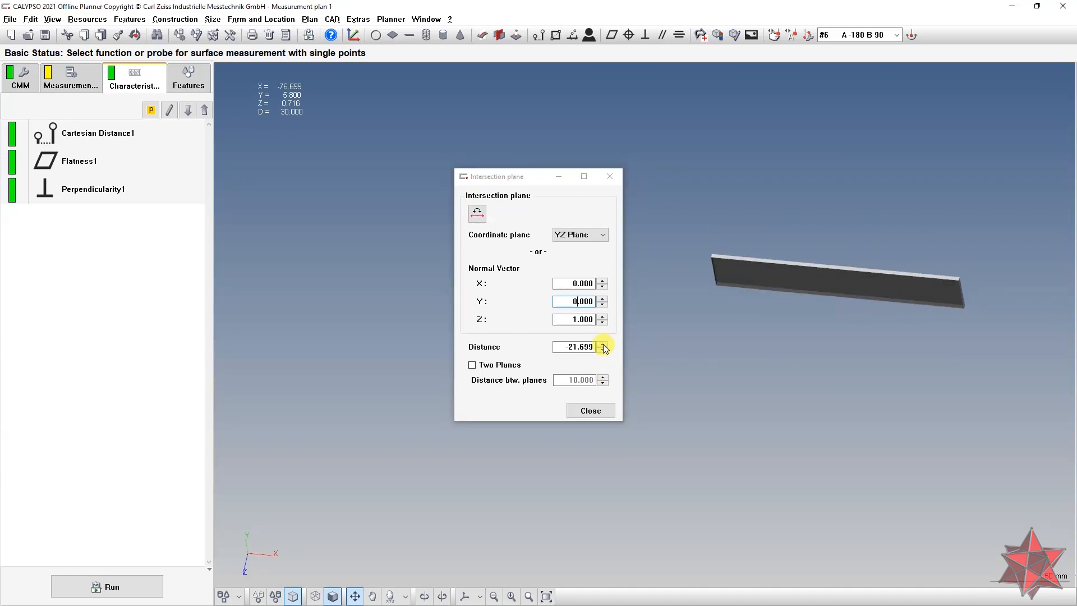
{"action": "left_click", "coordinate": [602, 344]}
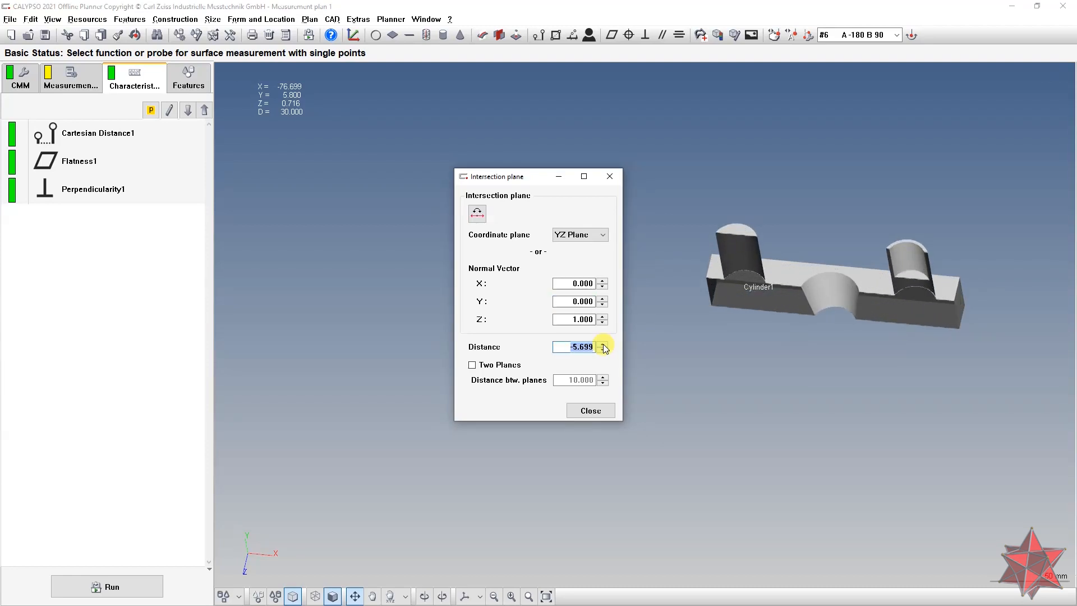
{"action": "left_click", "coordinate": [601, 344]}
{"action": "type", "text": "0.000"}
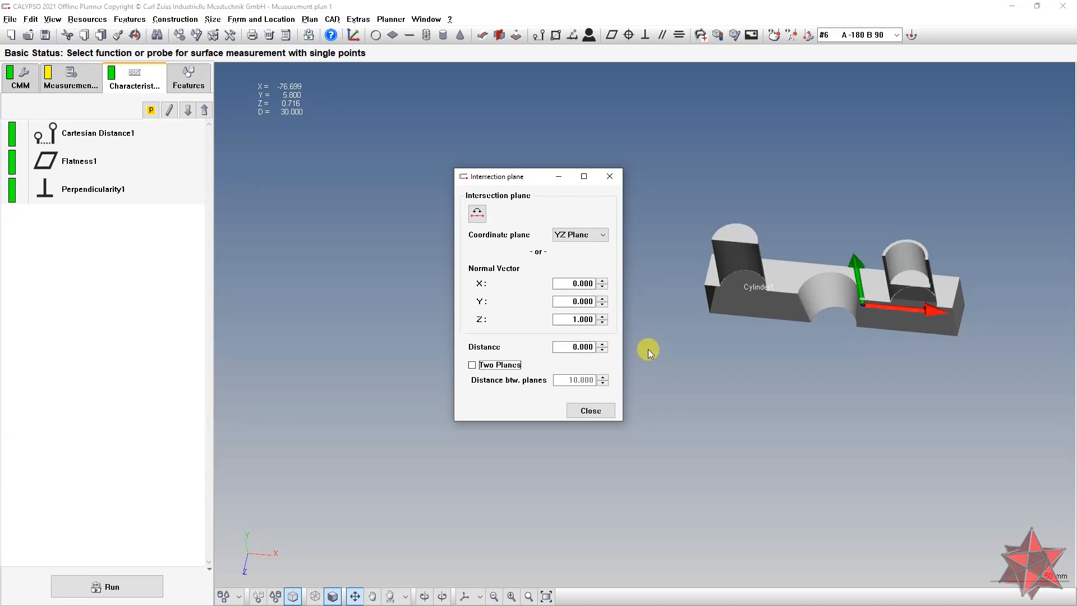
{"action": "left_click_drag", "start_coordinate": [649, 353], "coordinate": [900, 473]}
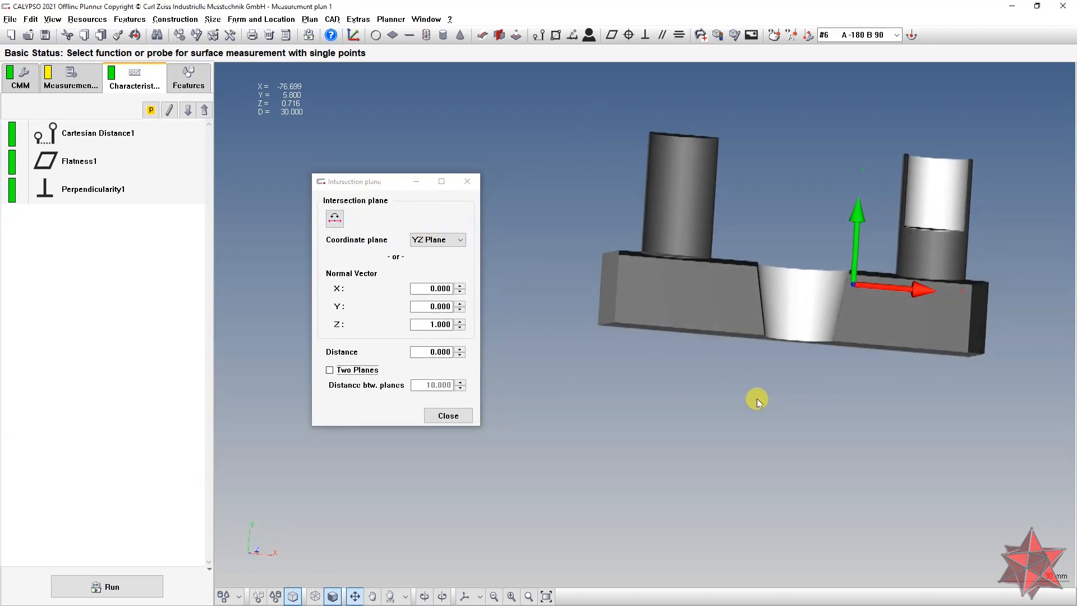
{"action": "left_click_drag", "start_coordinate": [755, 402], "coordinate": [855, 482]}
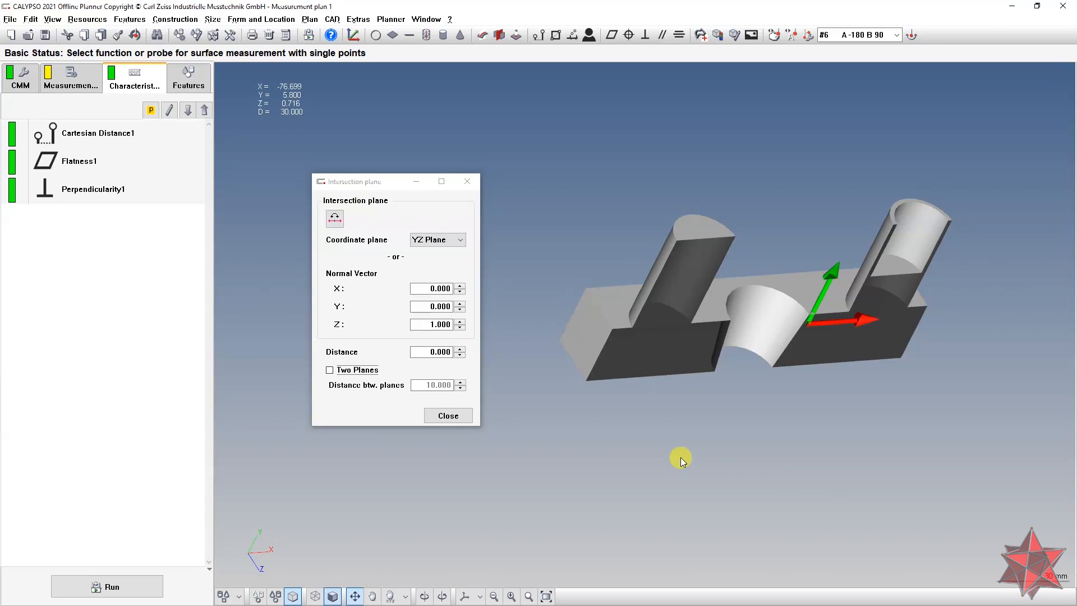
{"action": "mouse_move", "coordinate": [448, 417]}
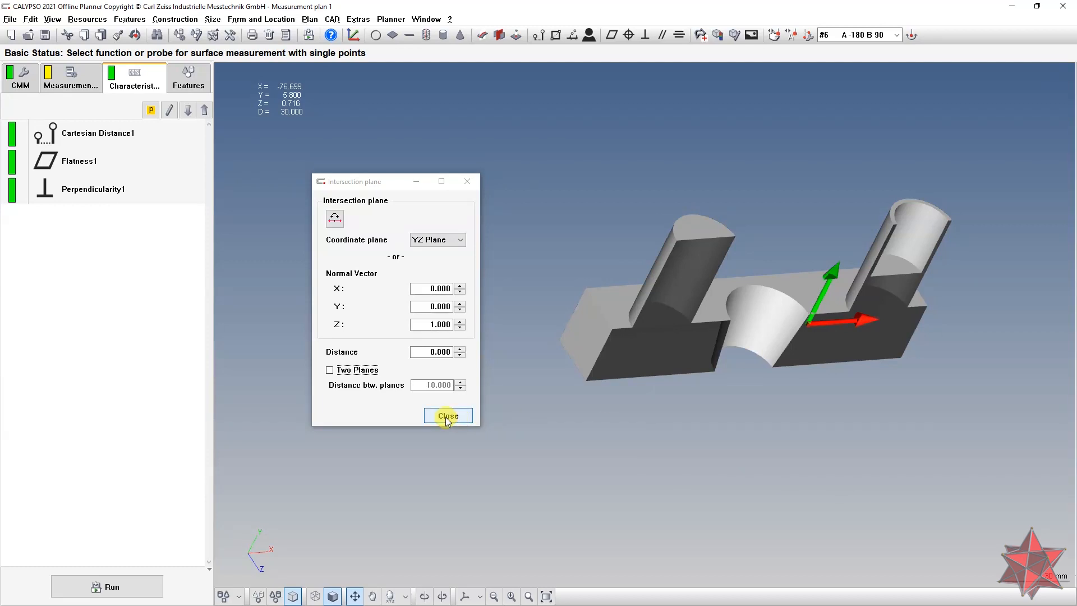
- Close the intersection plane settings and choose the Cartesian Distance1 characteristic
{"action": "left_click", "coordinate": [448, 416]}
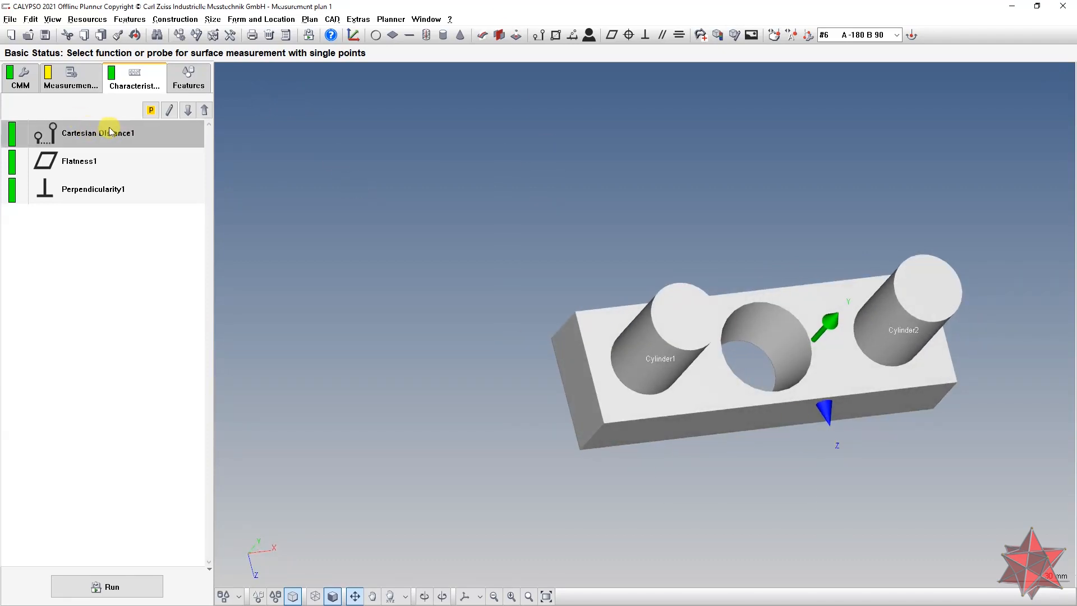
{"action": "left_click", "coordinate": [332, 18]}
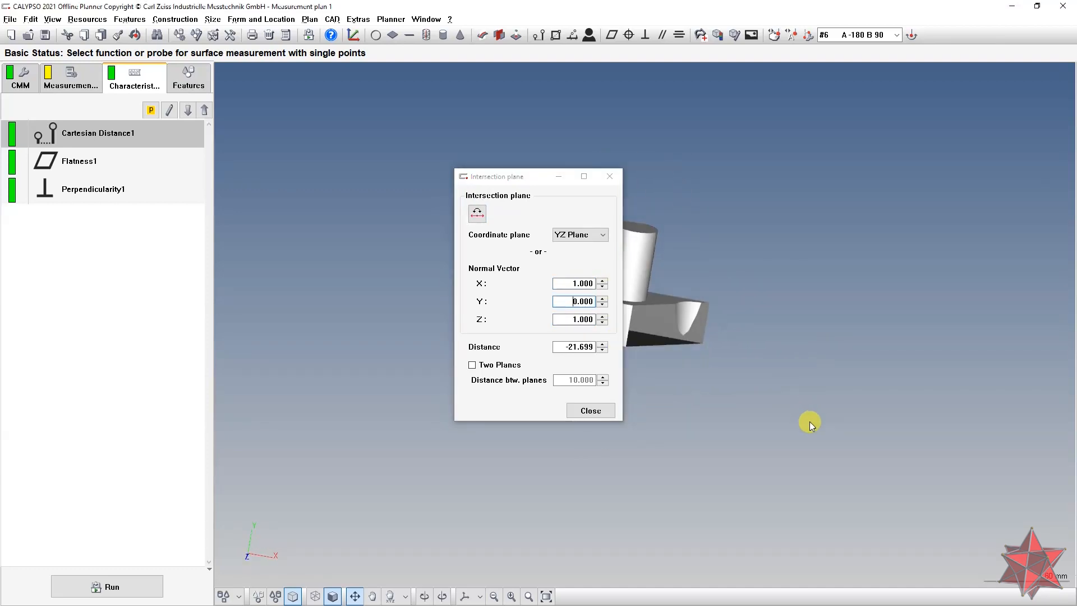
- Shift the inclined plane to distance -10.699, keeping the normal at X 1, Z 1, then go to results presentation
{"action": "left_click", "coordinate": [603, 344]}
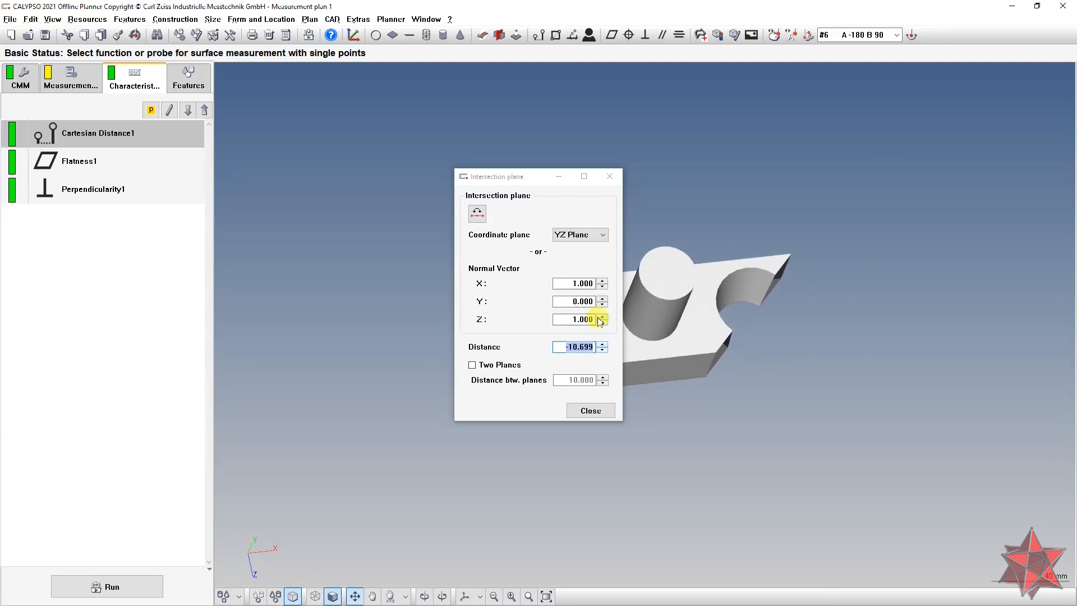
{"action": "left_click", "coordinate": [602, 316]}
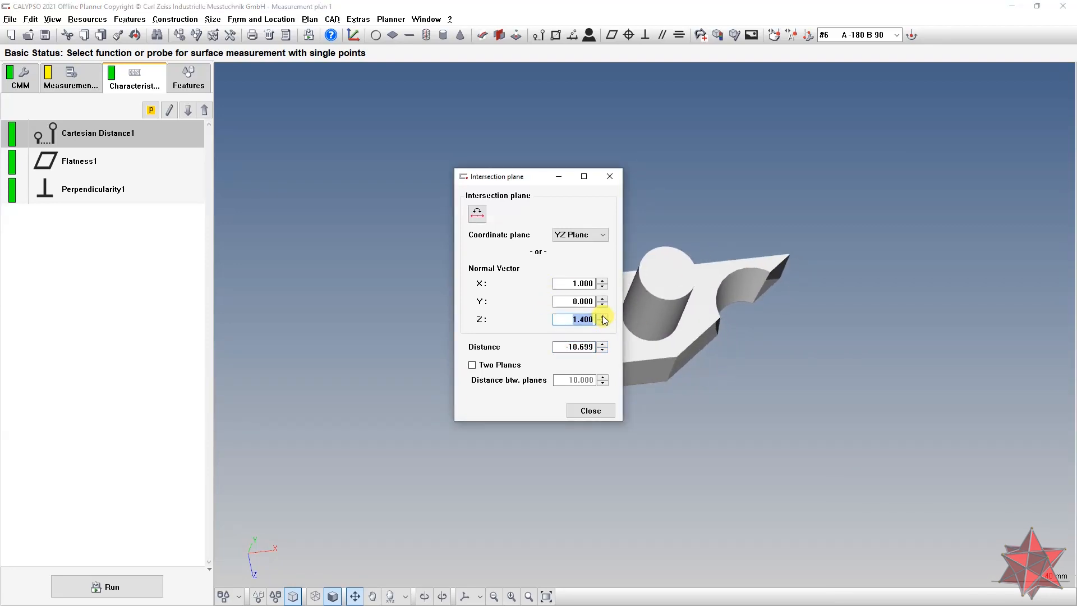
{"action": "left_click", "coordinate": [601, 323]}
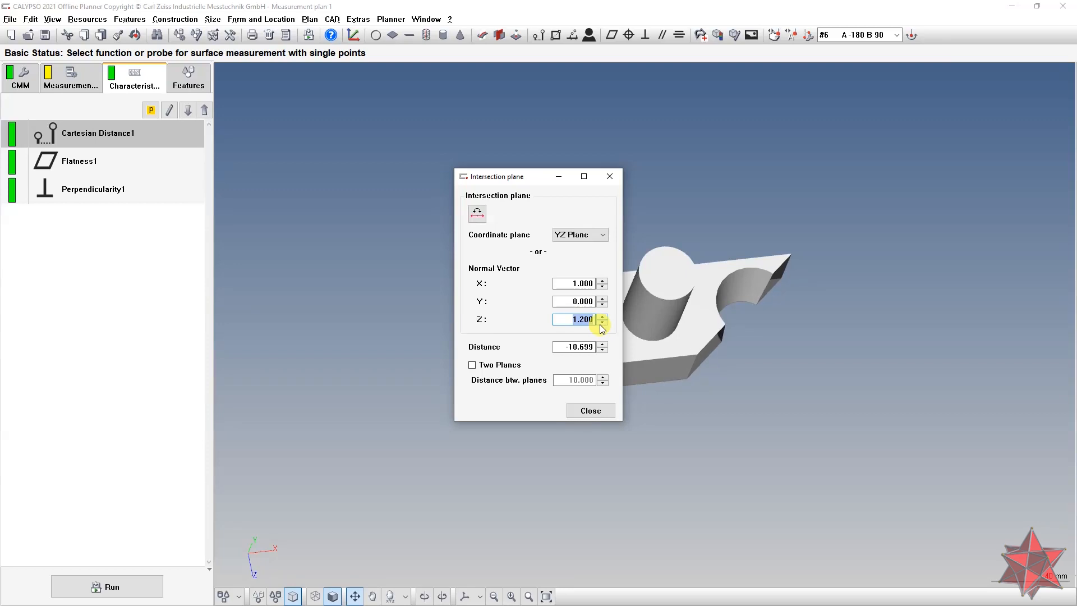
{"action": "left_click", "coordinate": [602, 323]}
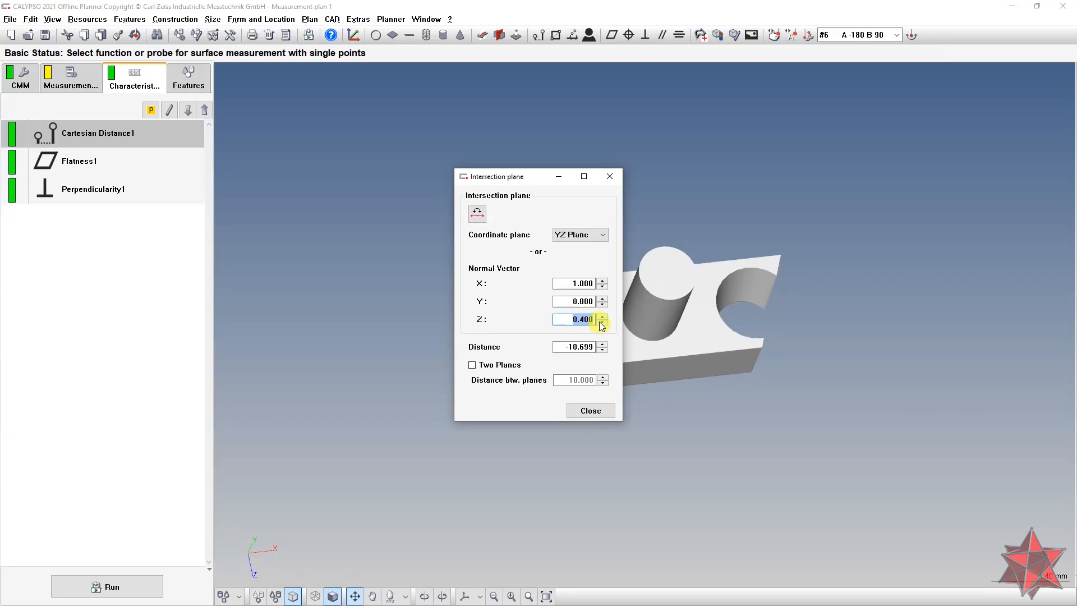
{"action": "left_click", "coordinate": [601, 316]}
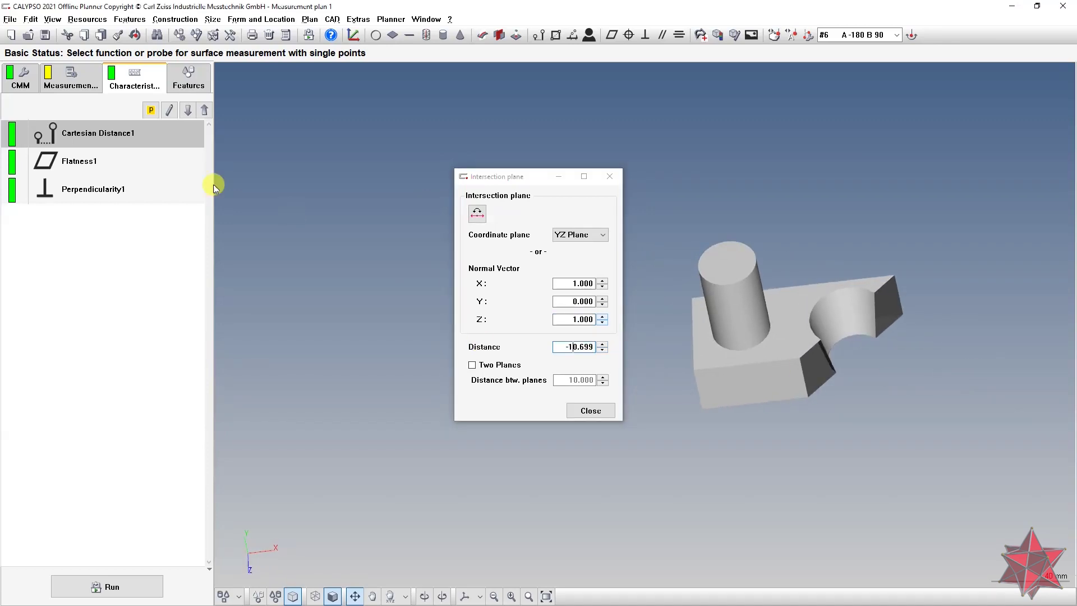
{"action": "left_click", "coordinate": [331, 18]}
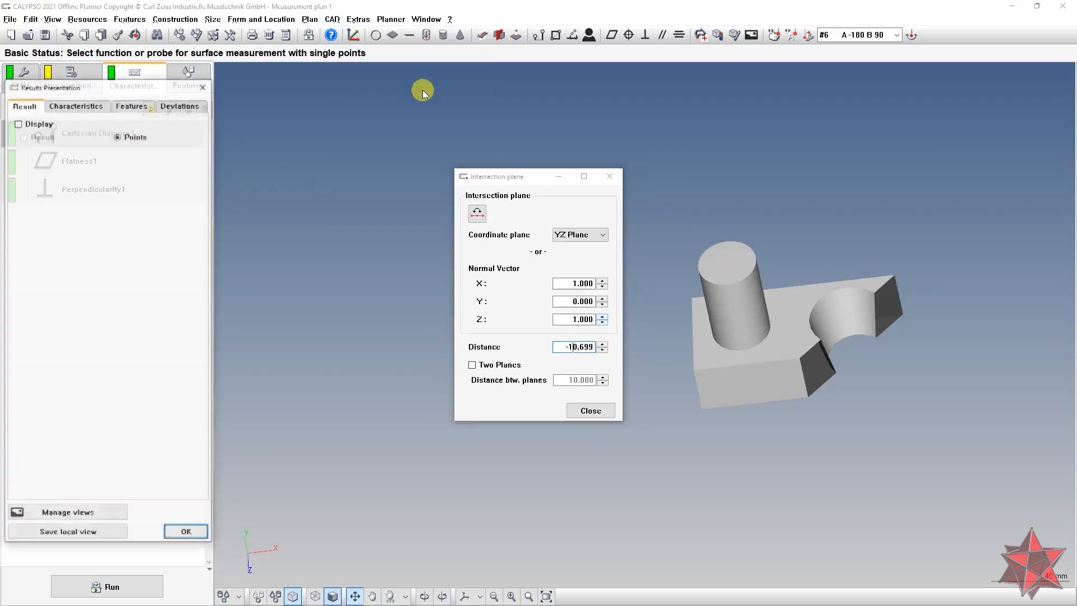
- Enable Display Banners for characteristics so Cartesian Distance1 shows on the model, then go to saved views
{"action": "left_click", "coordinate": [76, 105]}
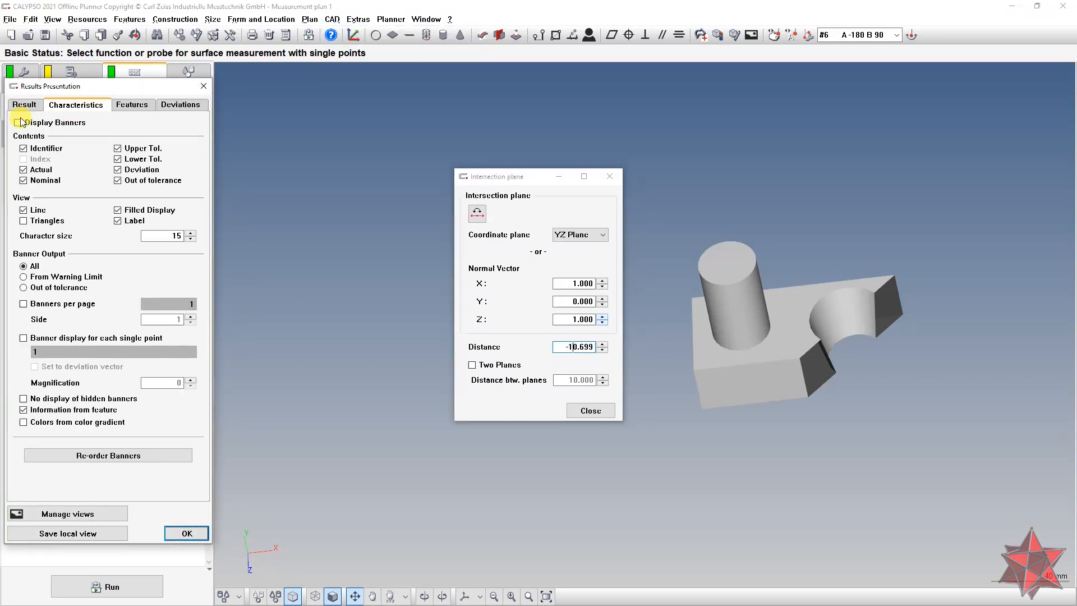
{"action": "left_click", "coordinate": [20, 122]}
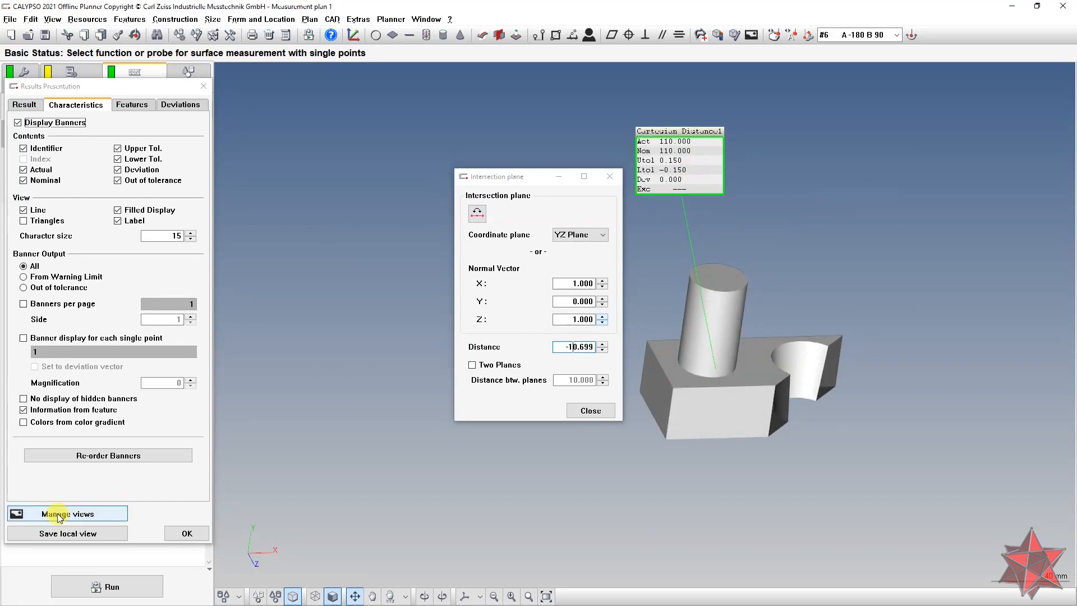
{"action": "left_click", "coordinate": [67, 514]}
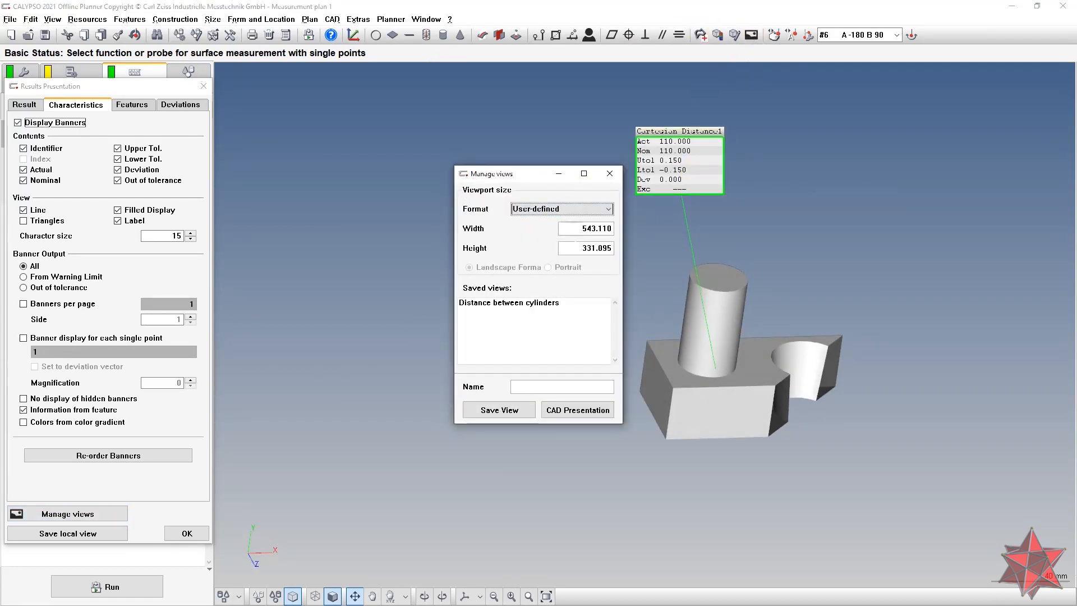
- Save the clipped view as 'test' via CAD Presentation and plot it into a PiWeb report
{"action": "left_click", "coordinate": [562, 386]}
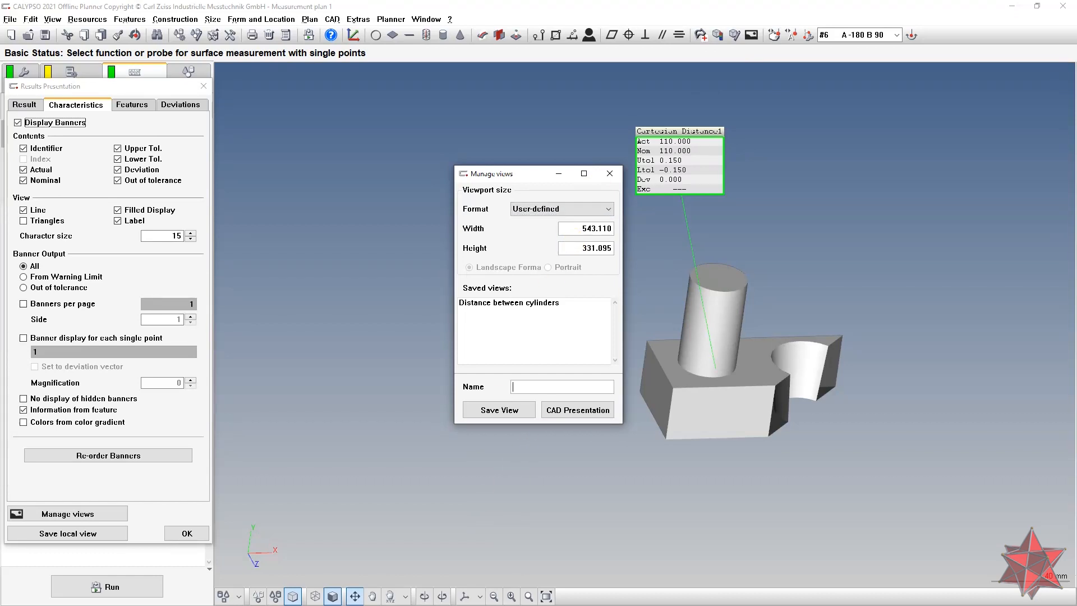
{"action": "type", "text": "test"}
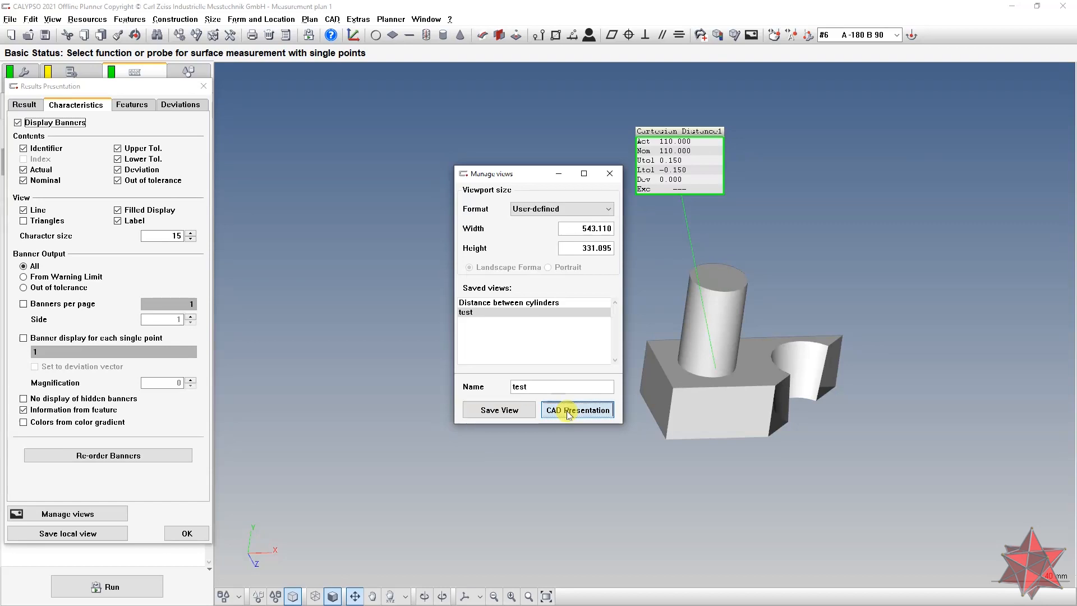
{"action": "left_click", "coordinate": [577, 409]}
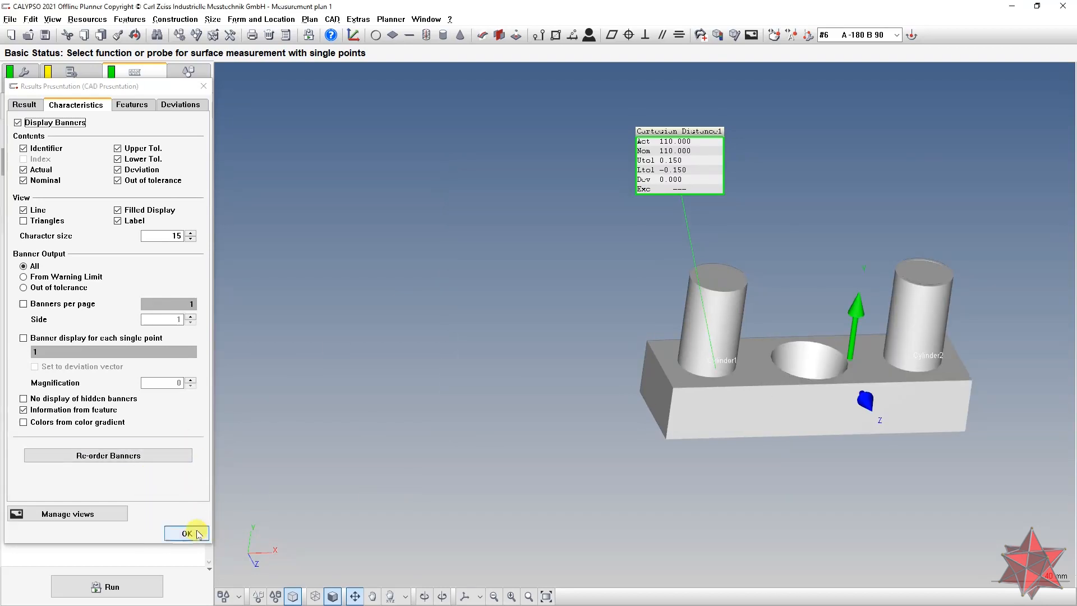
{"action": "left_click", "coordinate": [186, 533]}
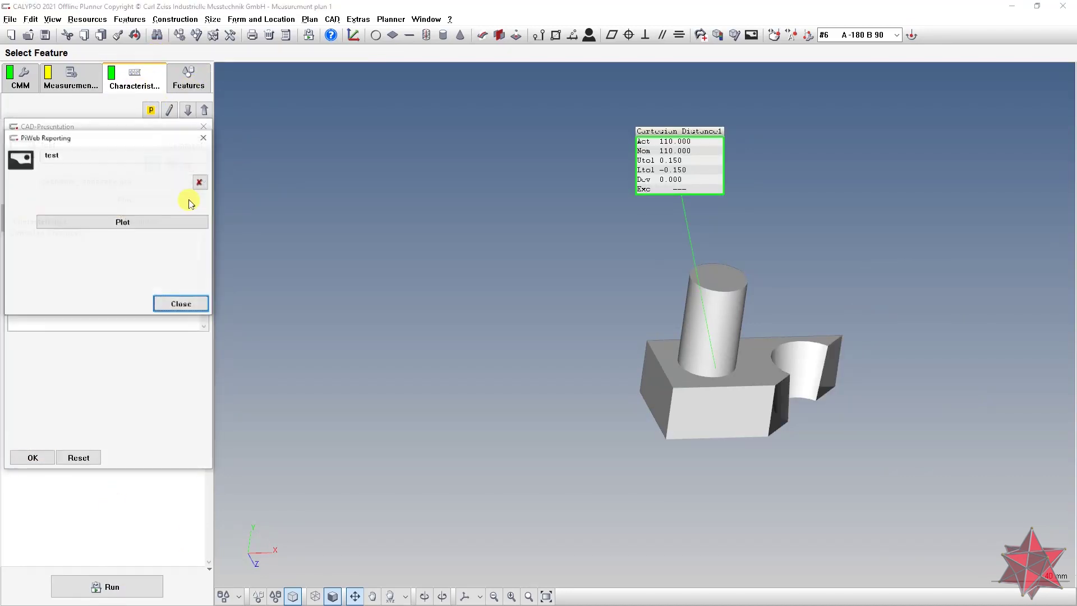
{"action": "left_click", "coordinate": [123, 221]}
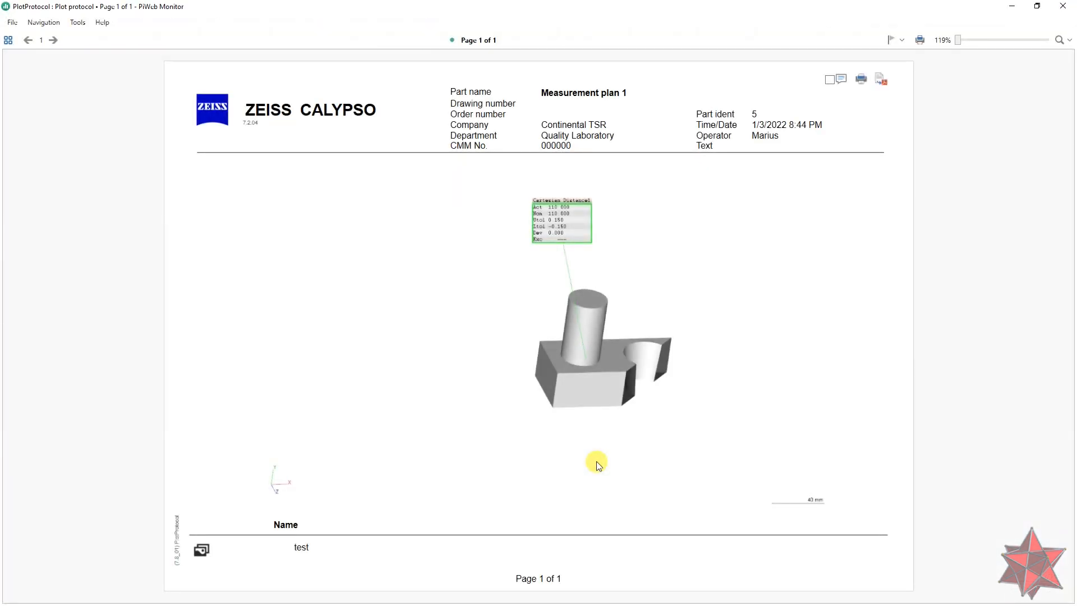